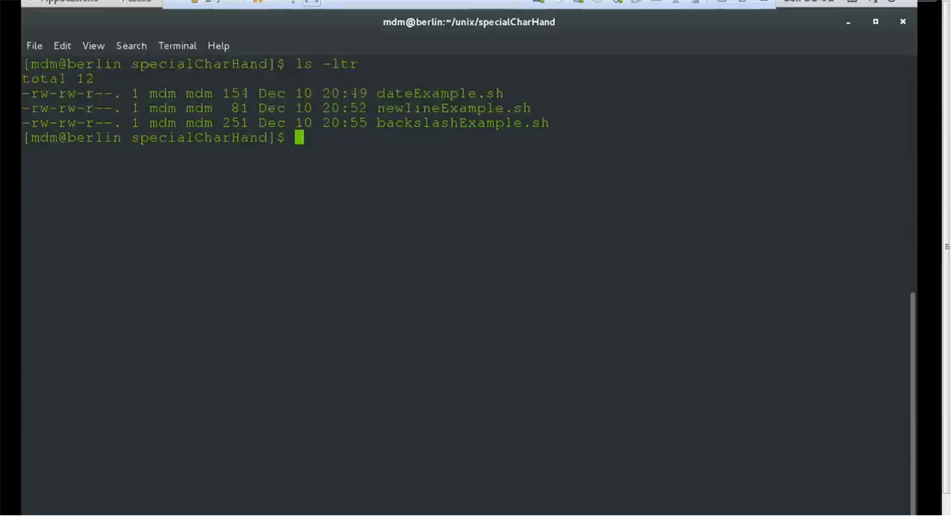
Open newlineExample.sh in vi to review its var1=10 echo lines, then enter :wq
type("vi")
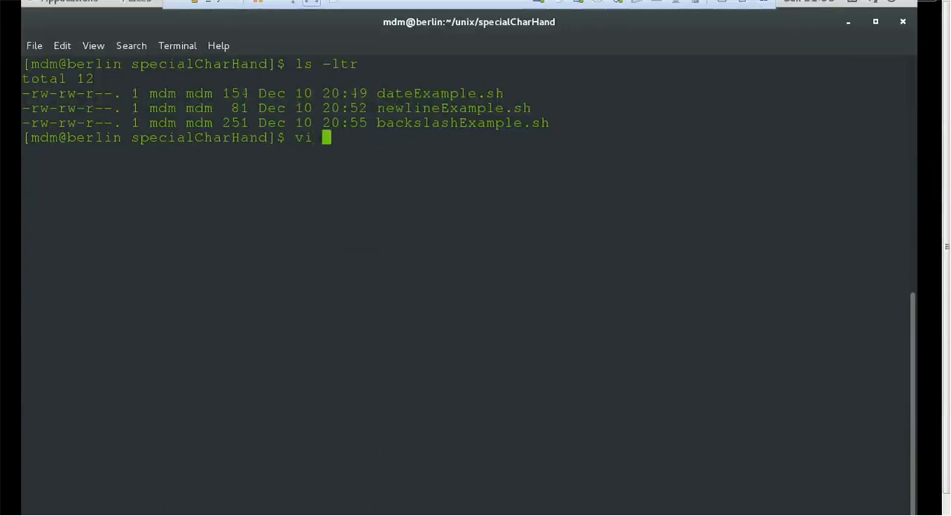
type("newlineExample.sh")
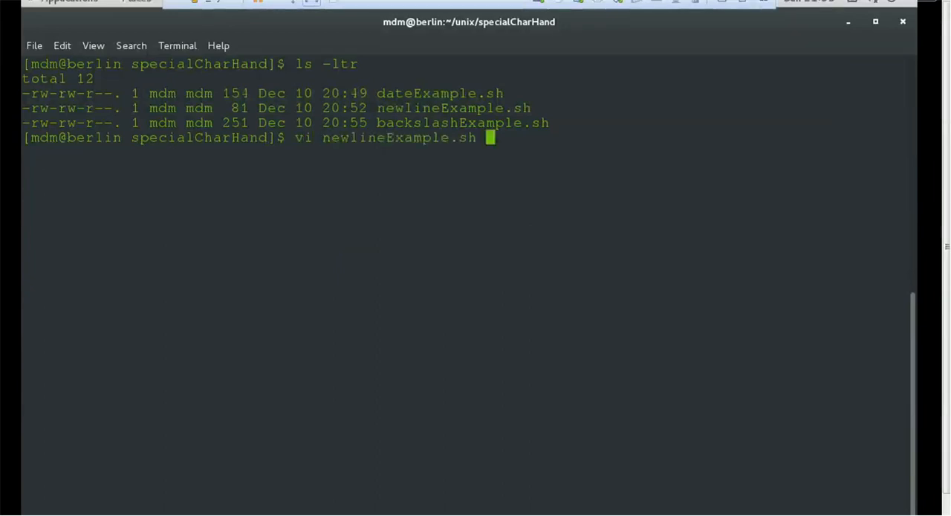
key("Return")
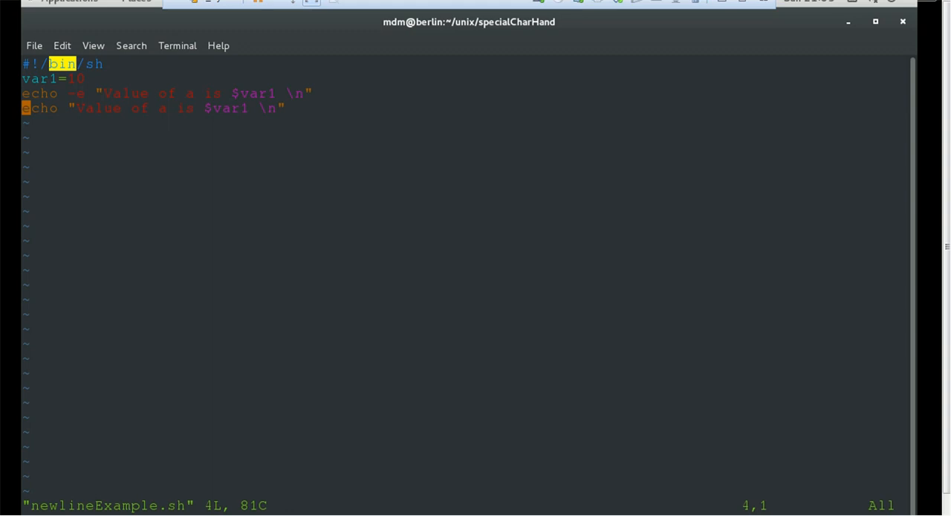
type(":wq")
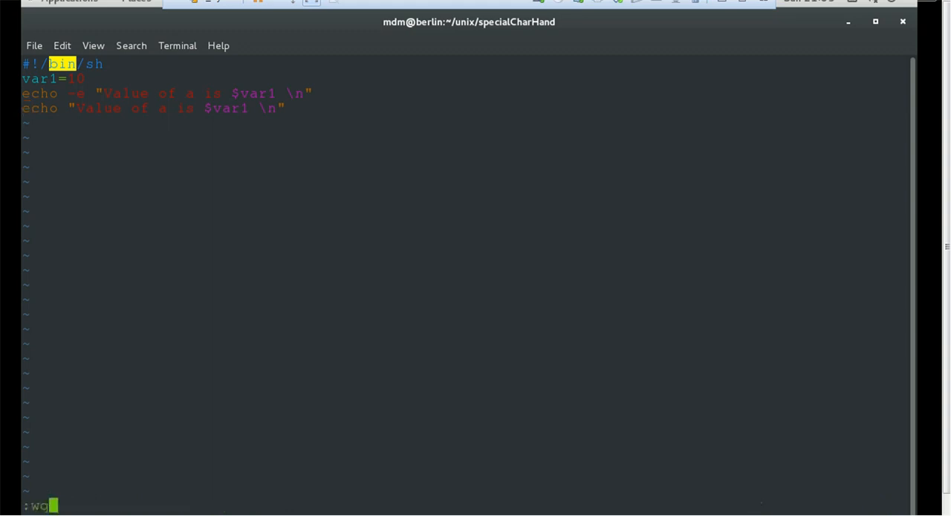
Save and exit vi, run sh newlineExample.sh, and highlight the blank line versus literal \n
key("Return")
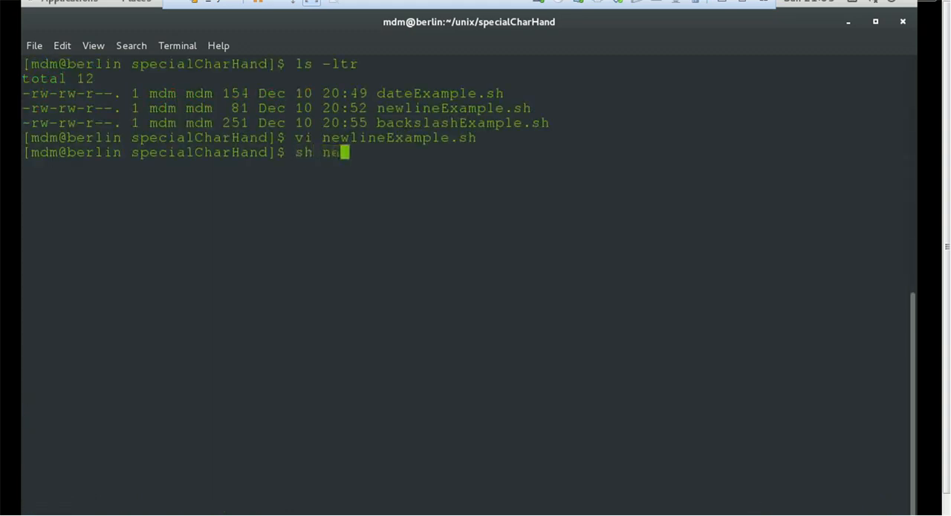
key("Return")
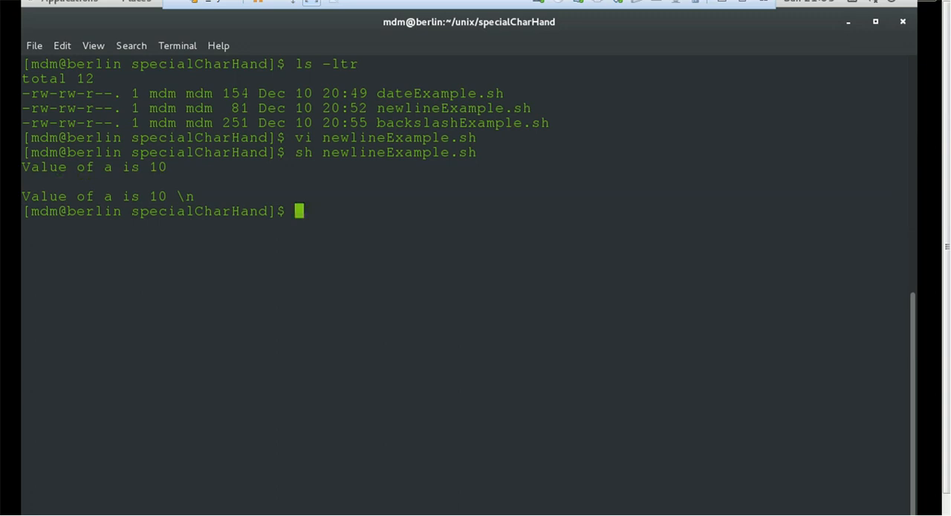
double_click(185, 196)
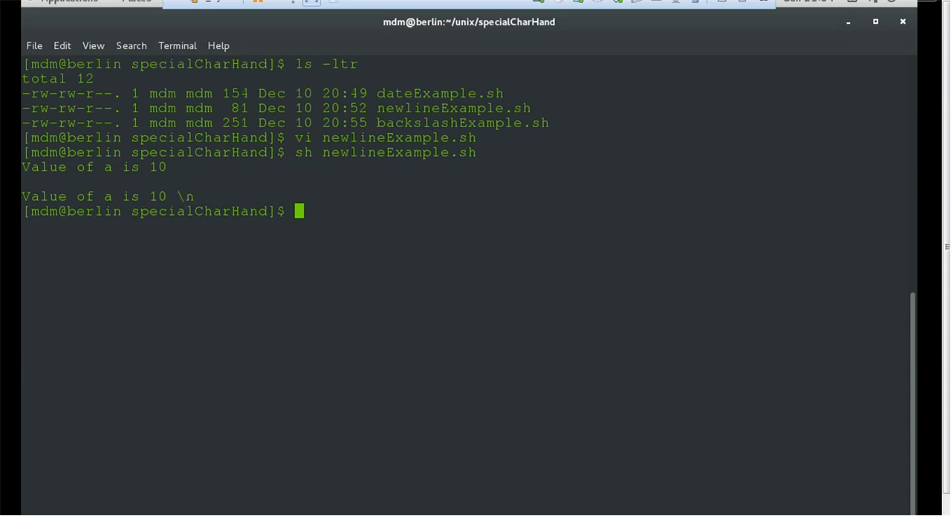
double_click(184, 195)
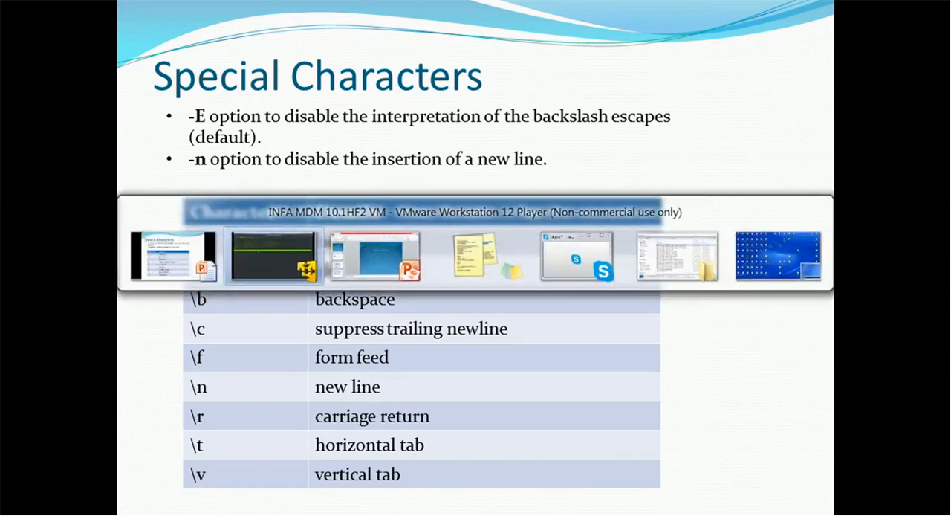
Back in the terminal, view backslashExample.sh in vi and type :q to leave
left_click(273, 256)
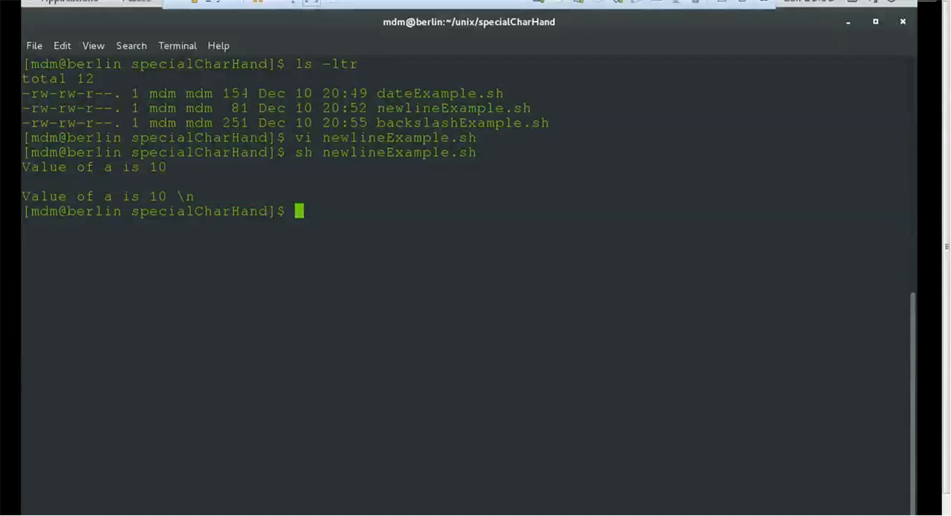
type("vi")
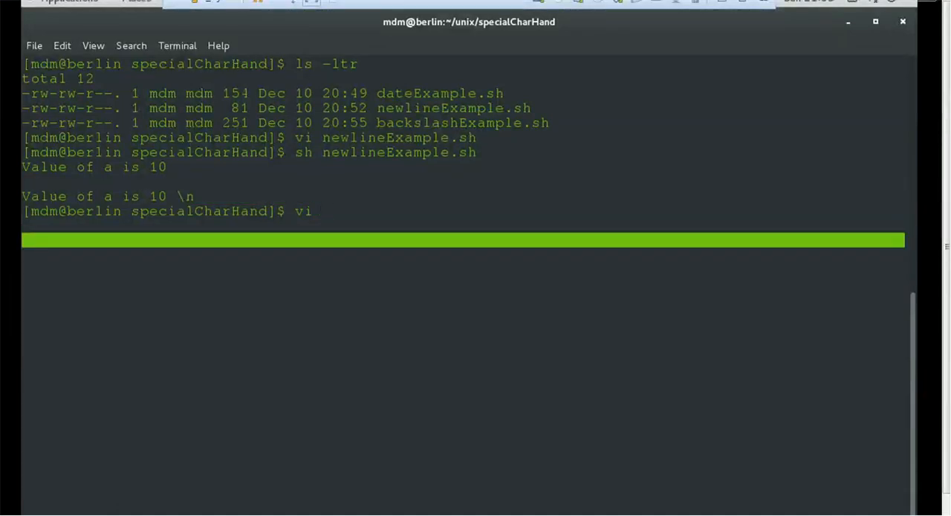
type("ba")
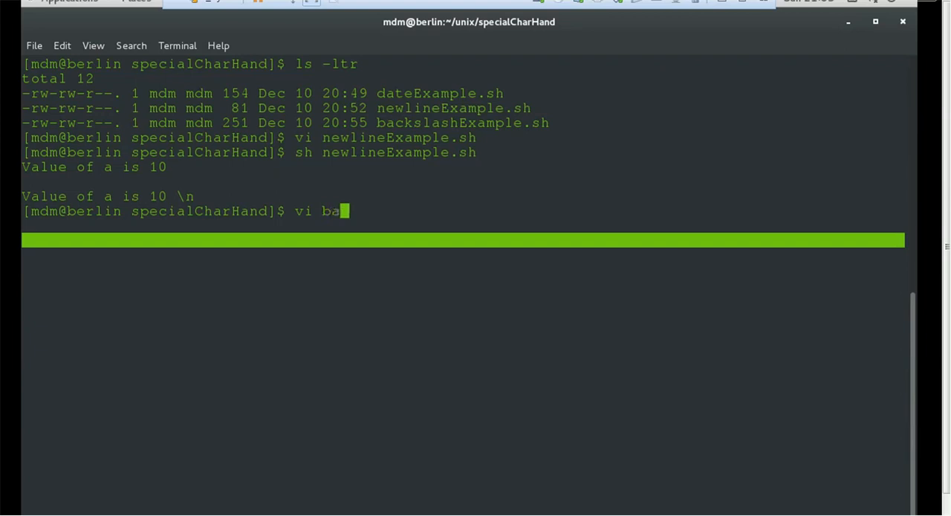
key("Return")
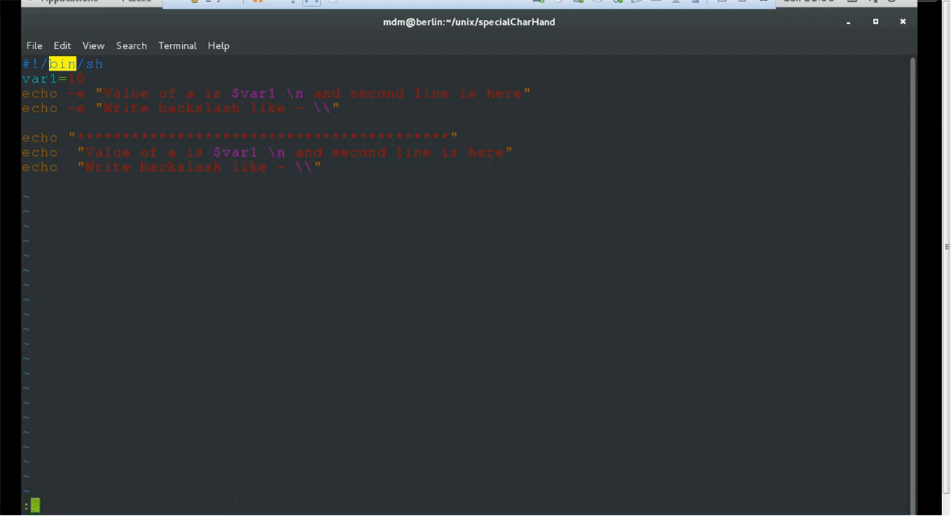
type(":q")
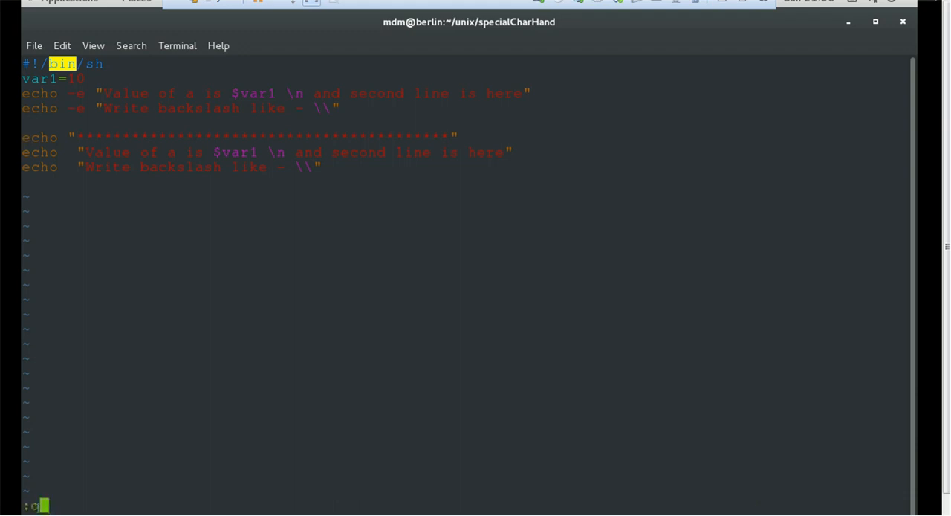
Quit vi, run backslashExample.sh, and highlight the single backslash and literal \n in the output
key("Return")
type("sh backslashExample.sh")
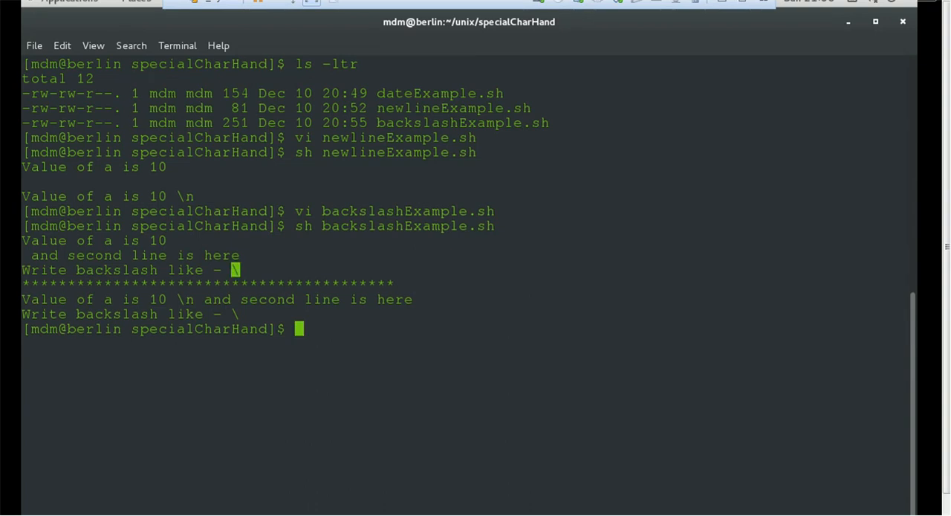
double_click(43, 299)
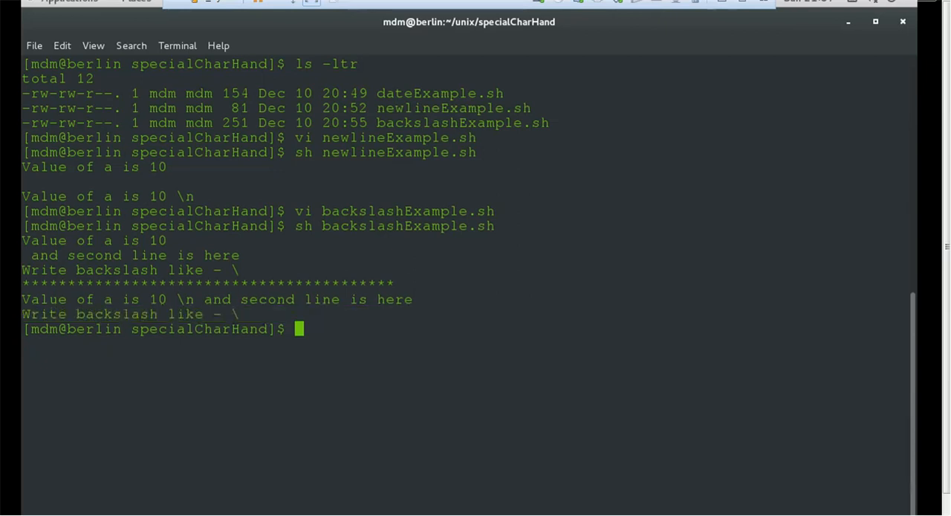
double_click(190, 298)
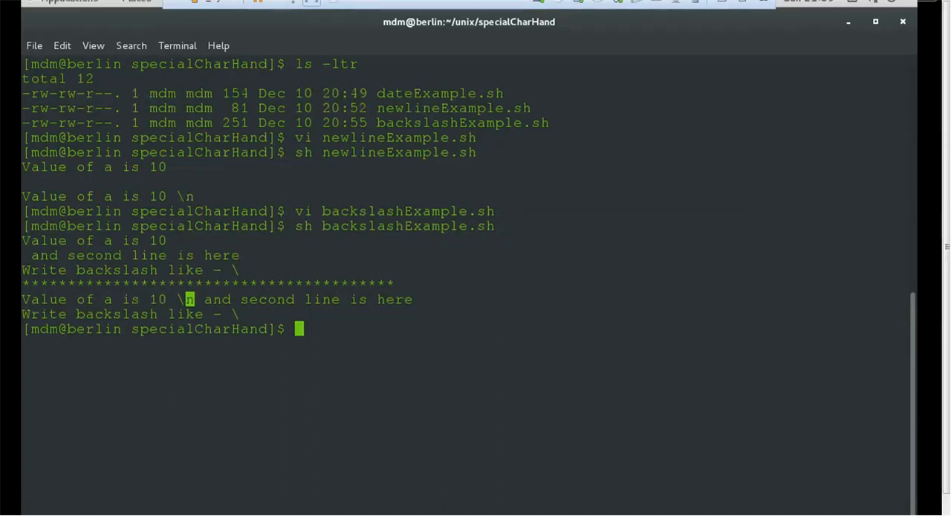
View dateExample.sh in vi, quit, and run it to print date, user count and uptime
type("vi")
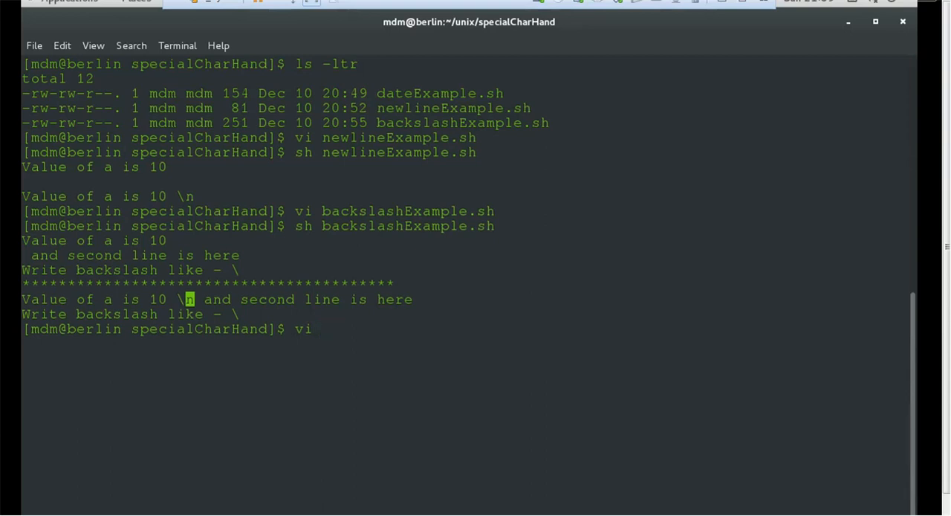
type("ba")
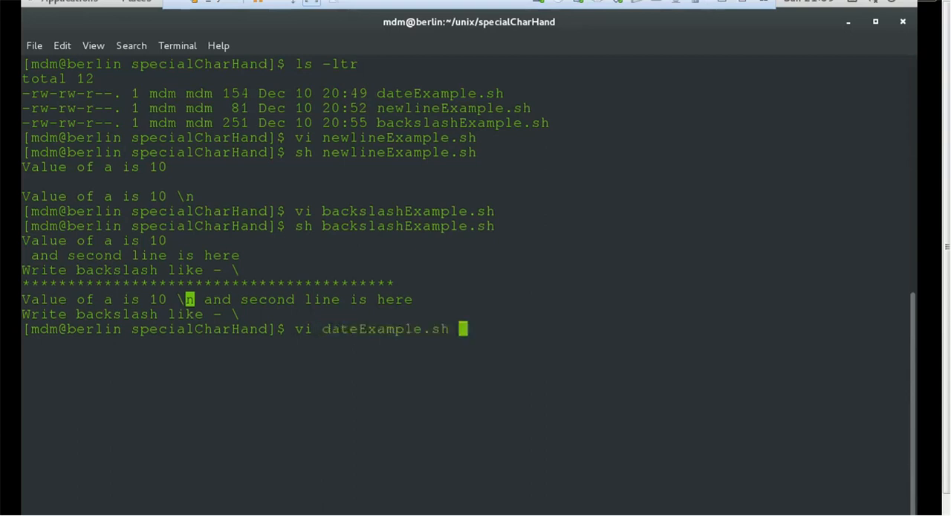
key("Return")
type(":q")
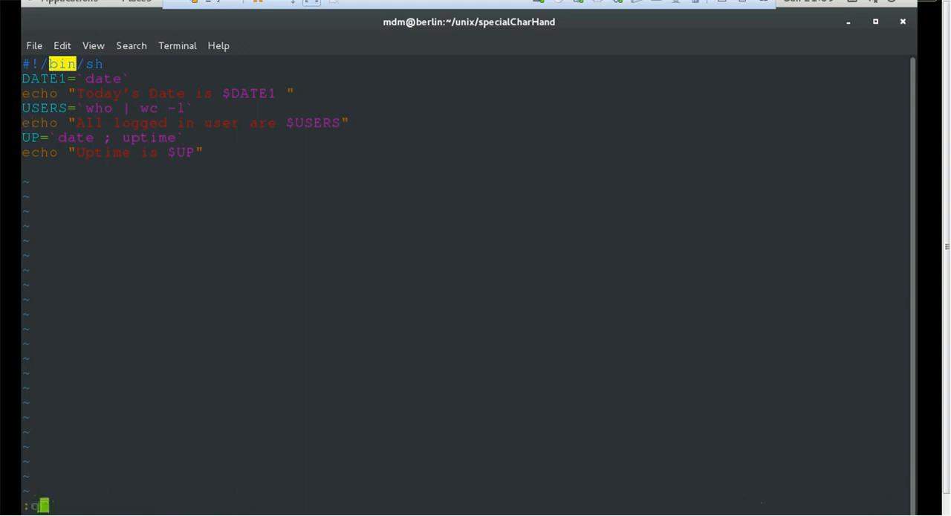
key("Return")
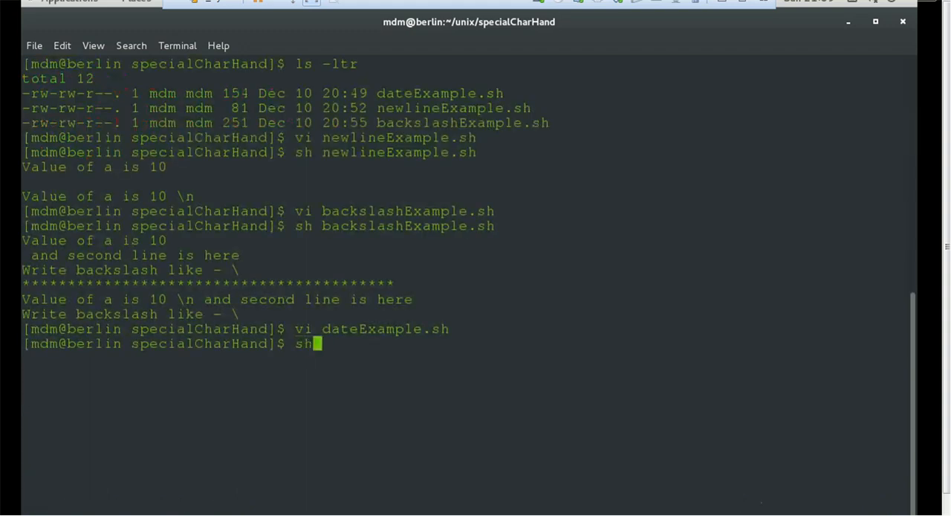
key("Return")
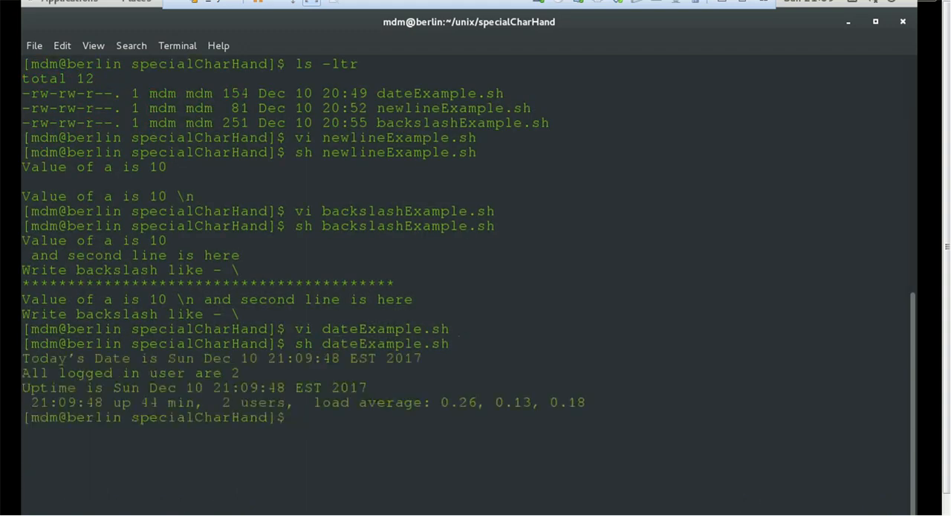